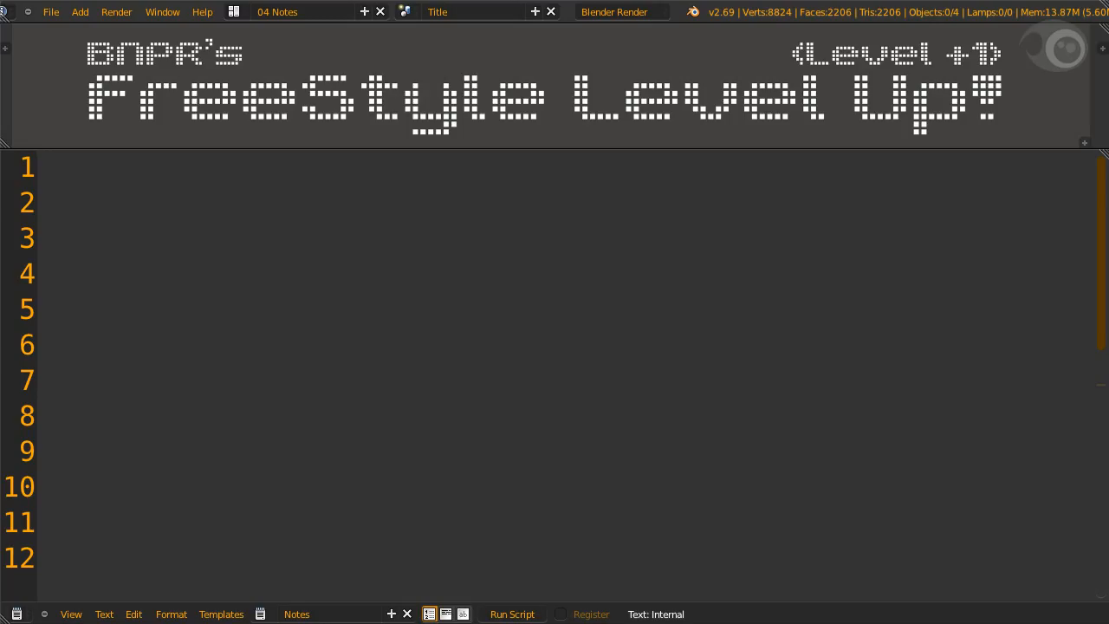
- Scroll the Freestyle Line Set panel to Face Mark under Selection By
scroll("down", 3)
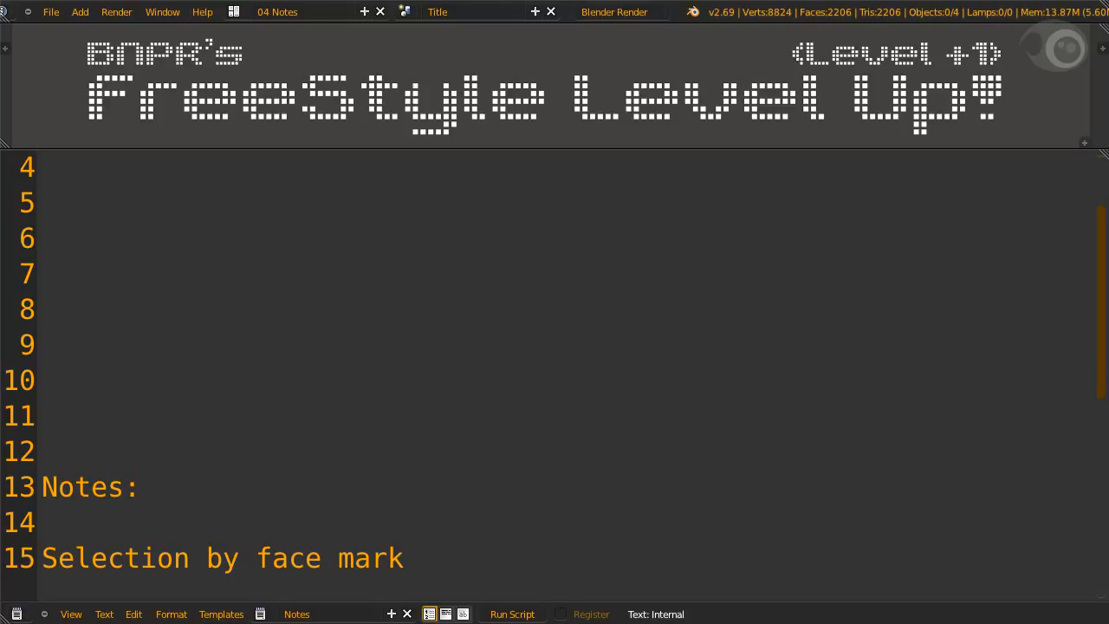
scroll("down", 3)
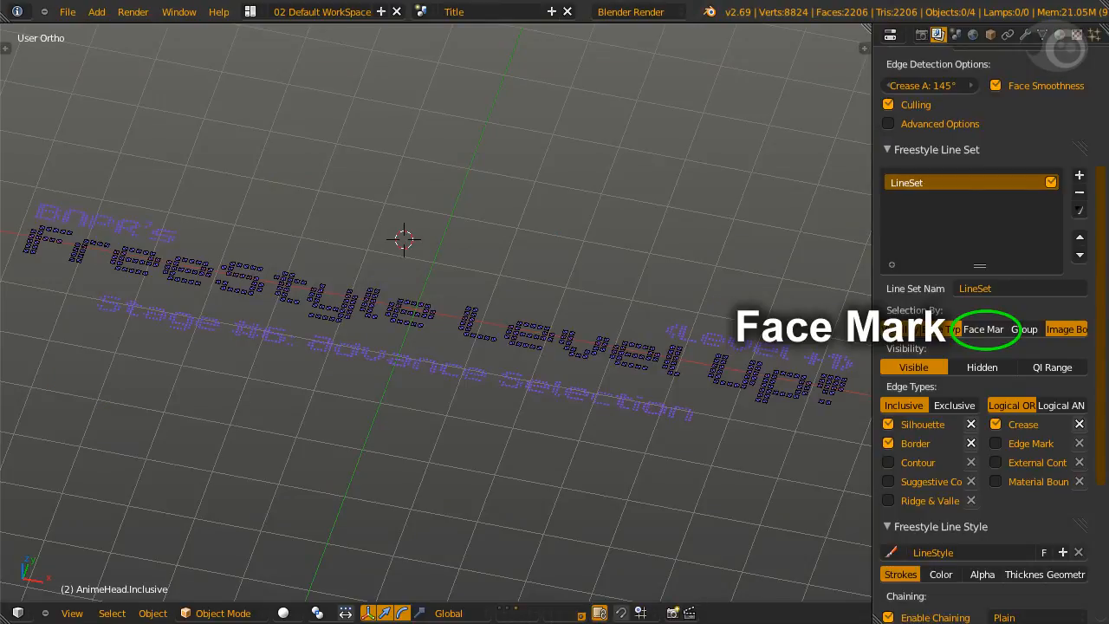
left_click(982, 329)
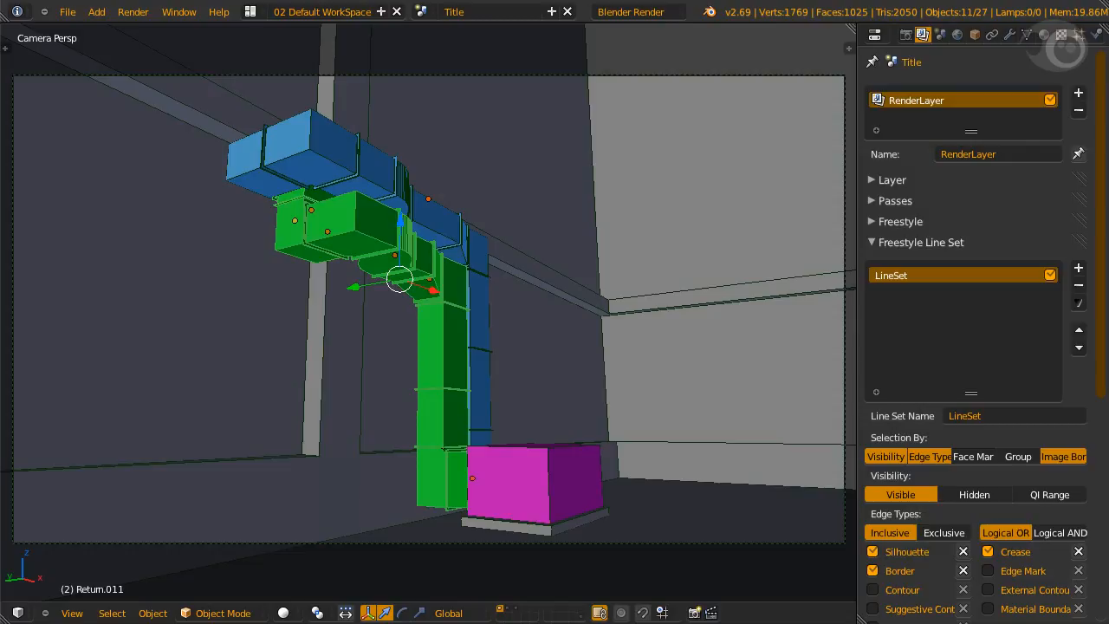
- Show the HVAC duct scene in camera view with the Freestyle Line Set panel
key("ctrl+g")
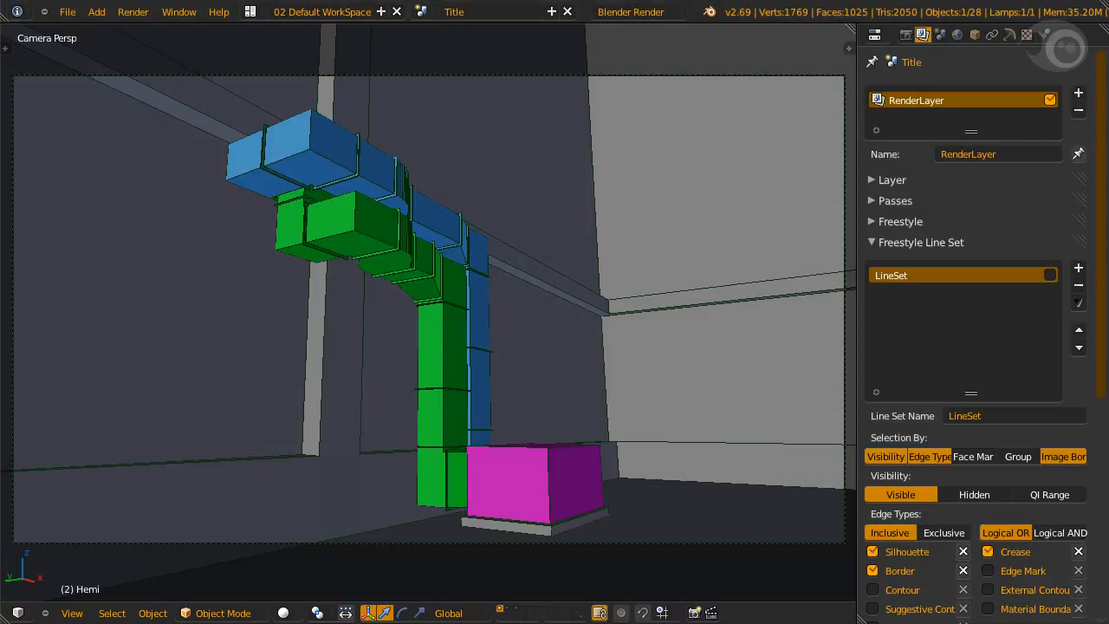
- Select the AH_Unit box, rename the line set M-HVAC-EQPM, and enable Group selection
left_click(511, 485)
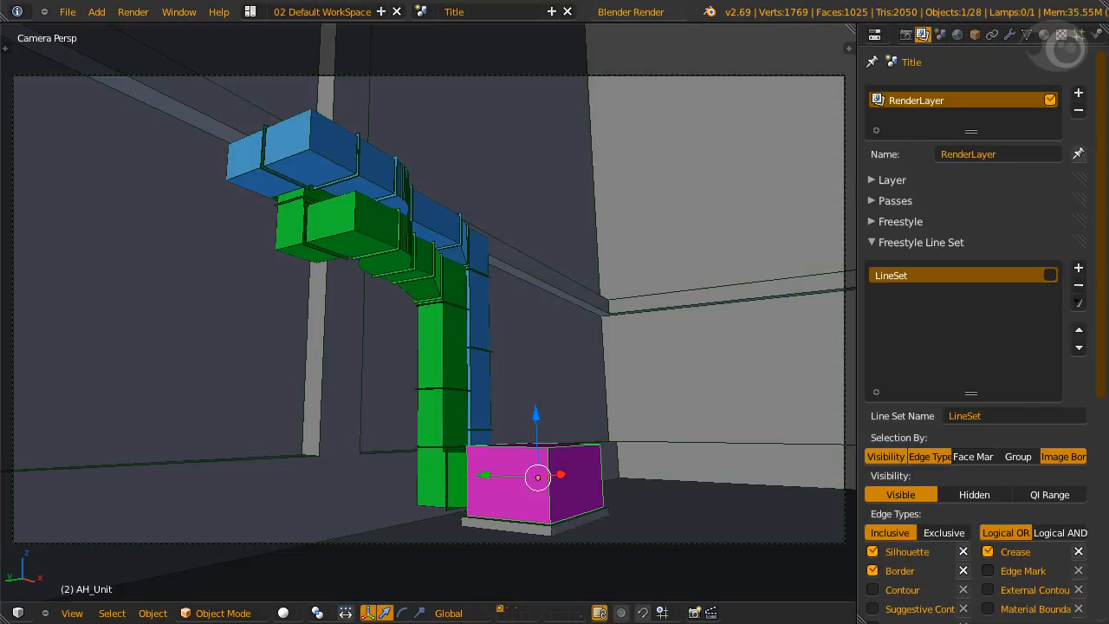
type("M-HVAC-EQPM")
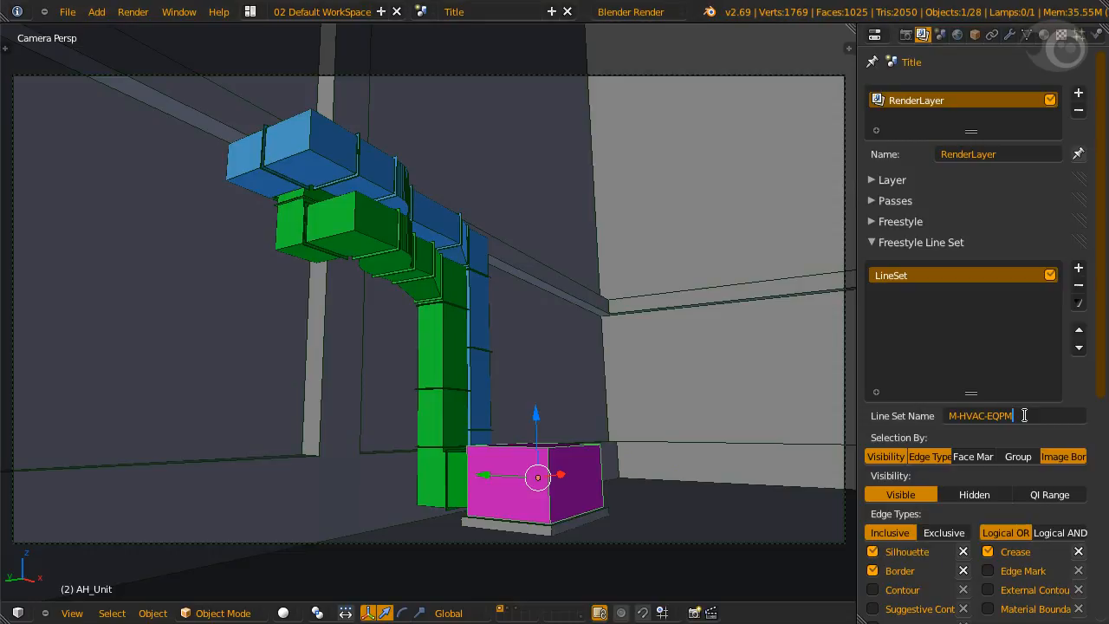
key("Return")
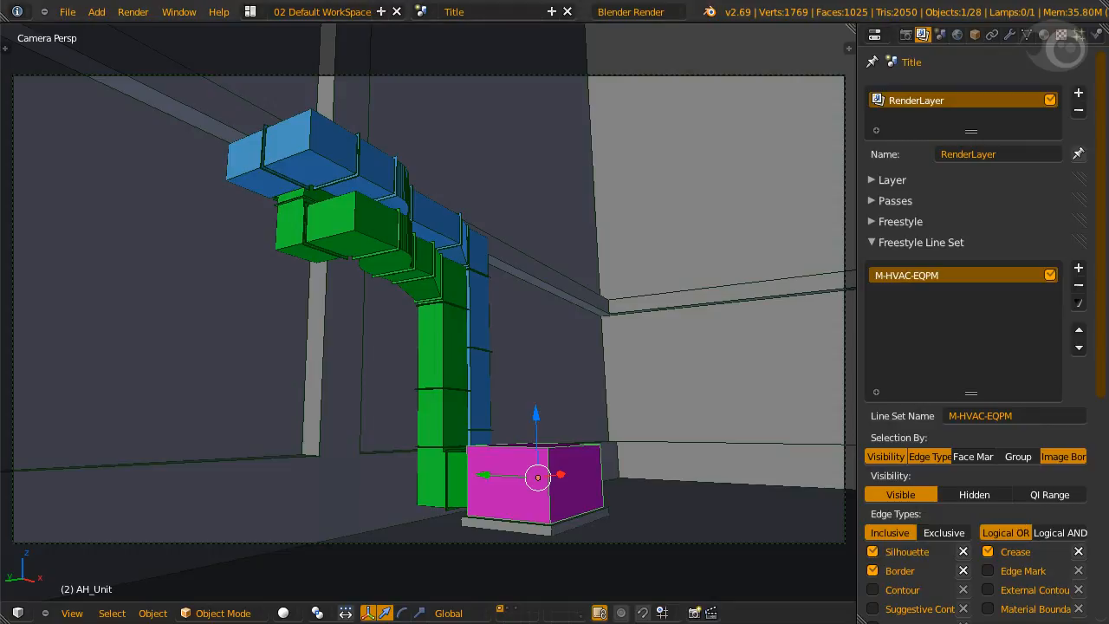
scroll("down", 3)
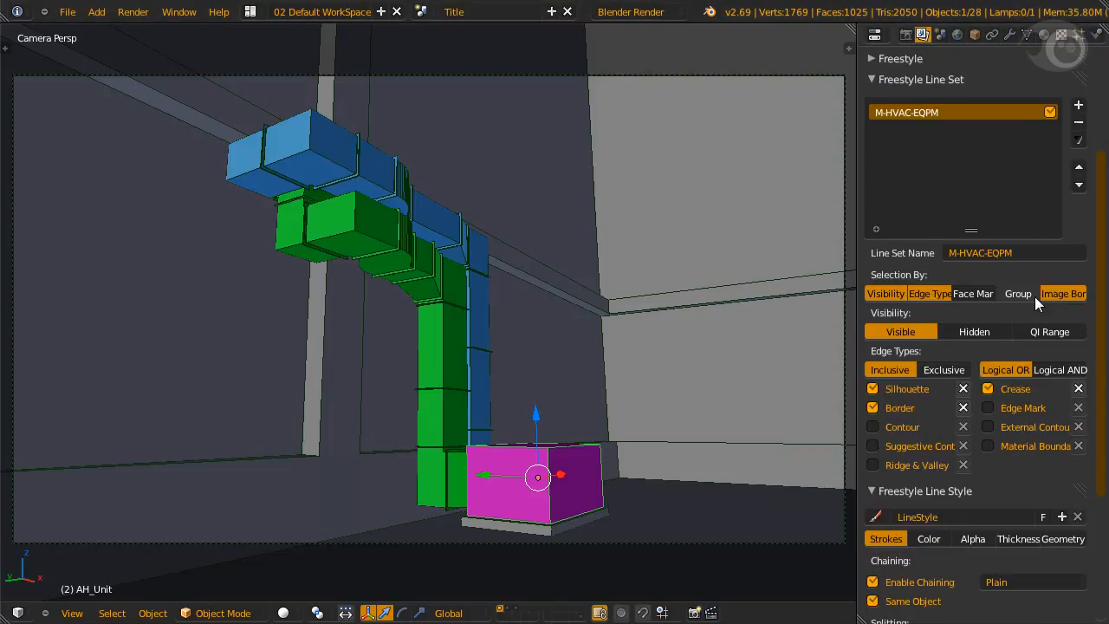
left_click(1017, 293)
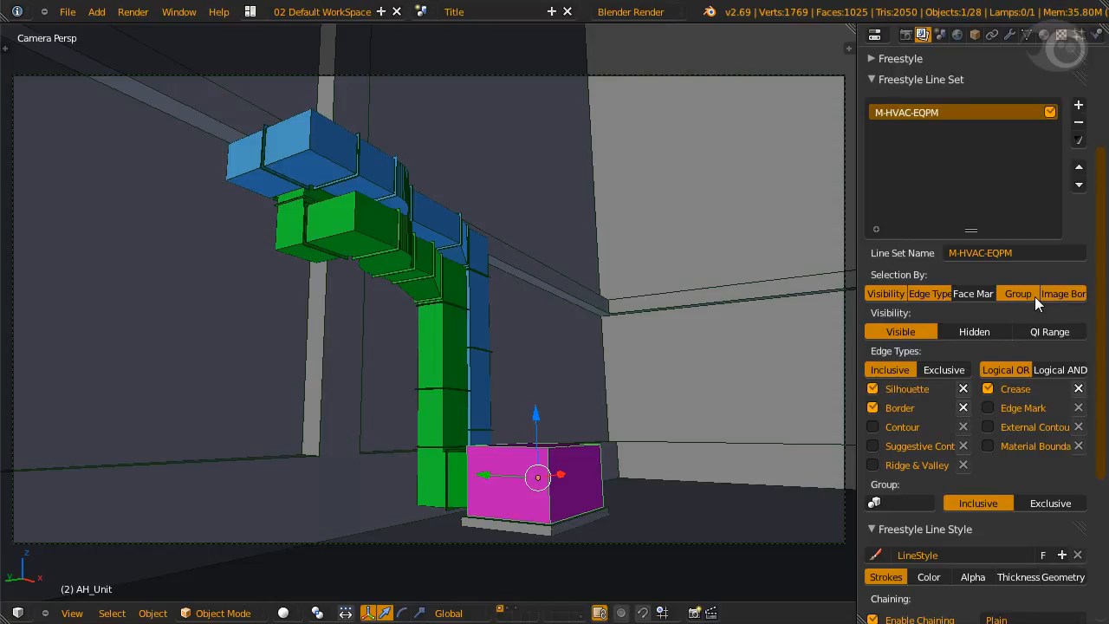
- Create a new M-HVAC-EQPM group for the line set, keeping crease edges only
left_click(874, 502)
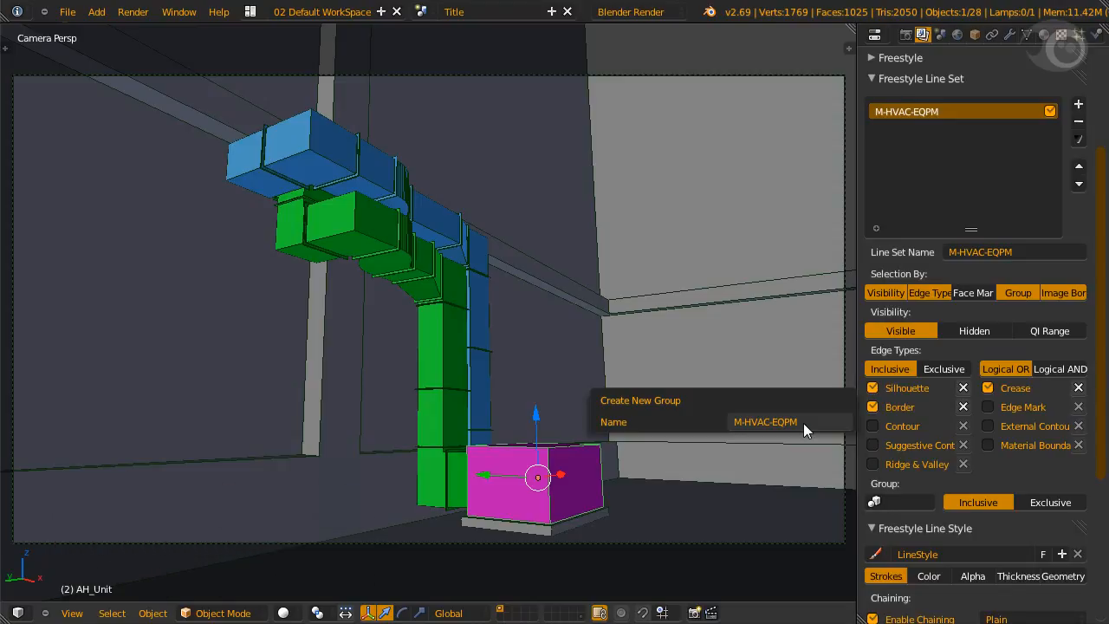
left_click(764, 422)
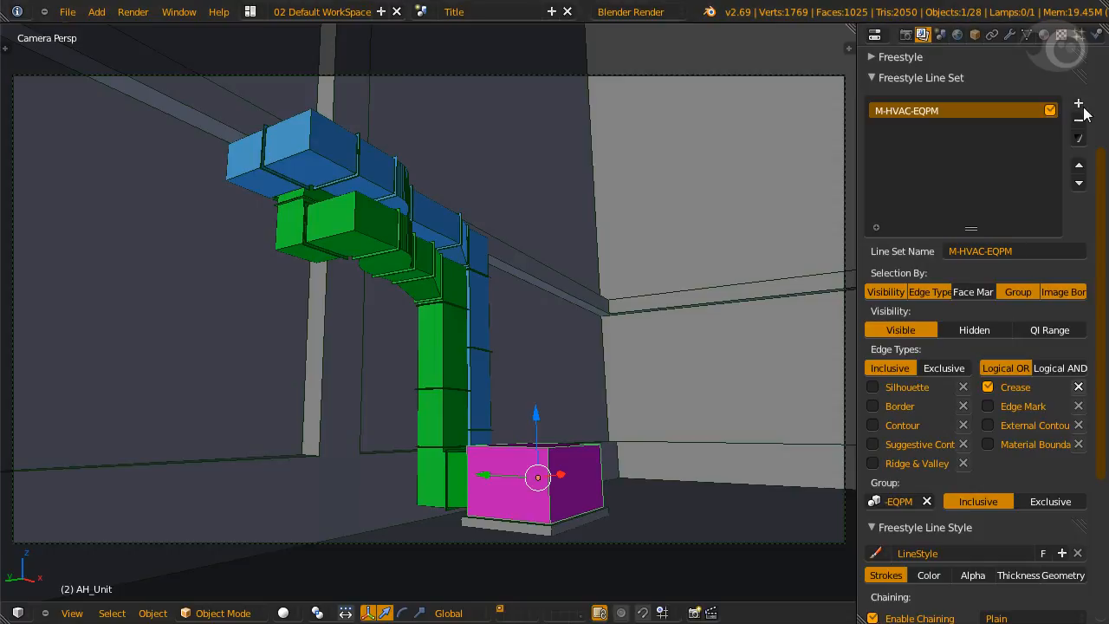
- Add the M-HVAC-RETN and M-HVAC-SUPP line sets plus a fourth default line set
left_click(1079, 103)
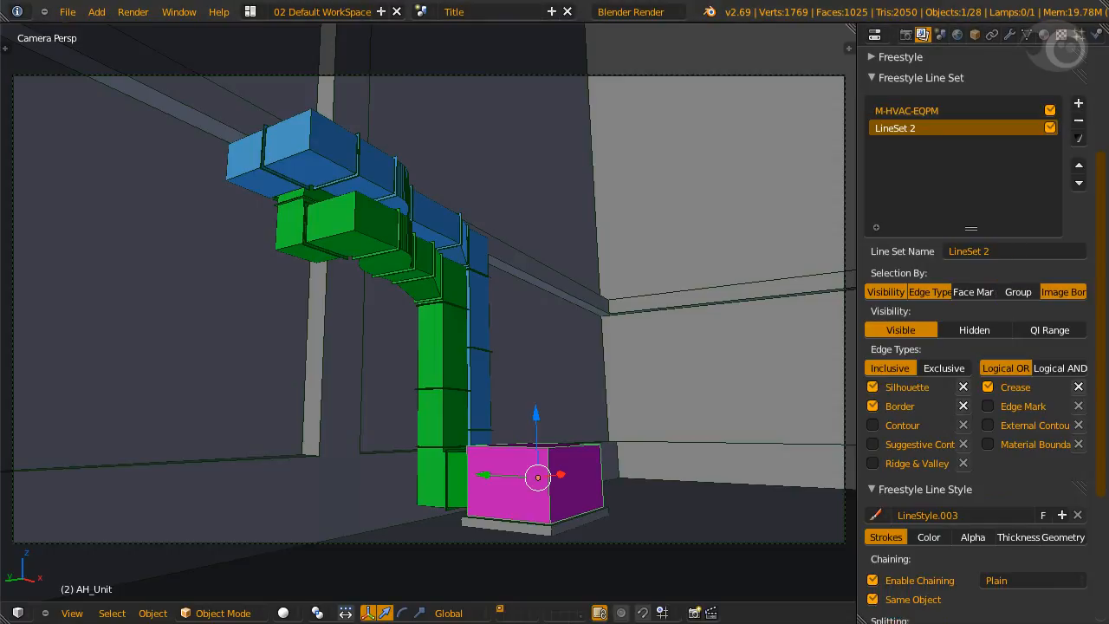
left_click(1078, 139)
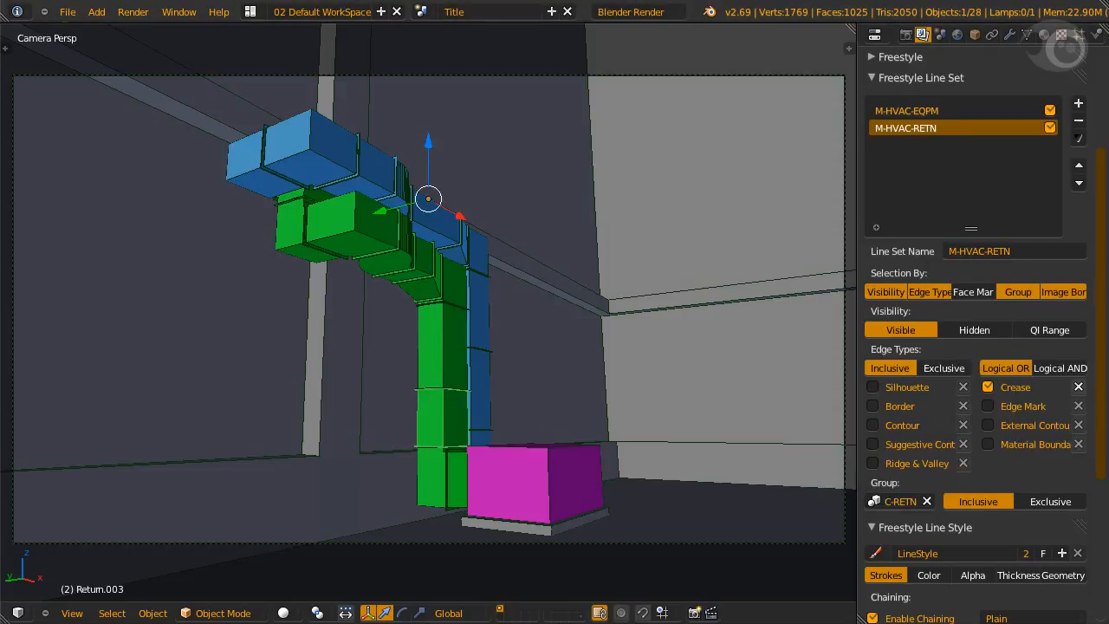
left_click(871, 527)
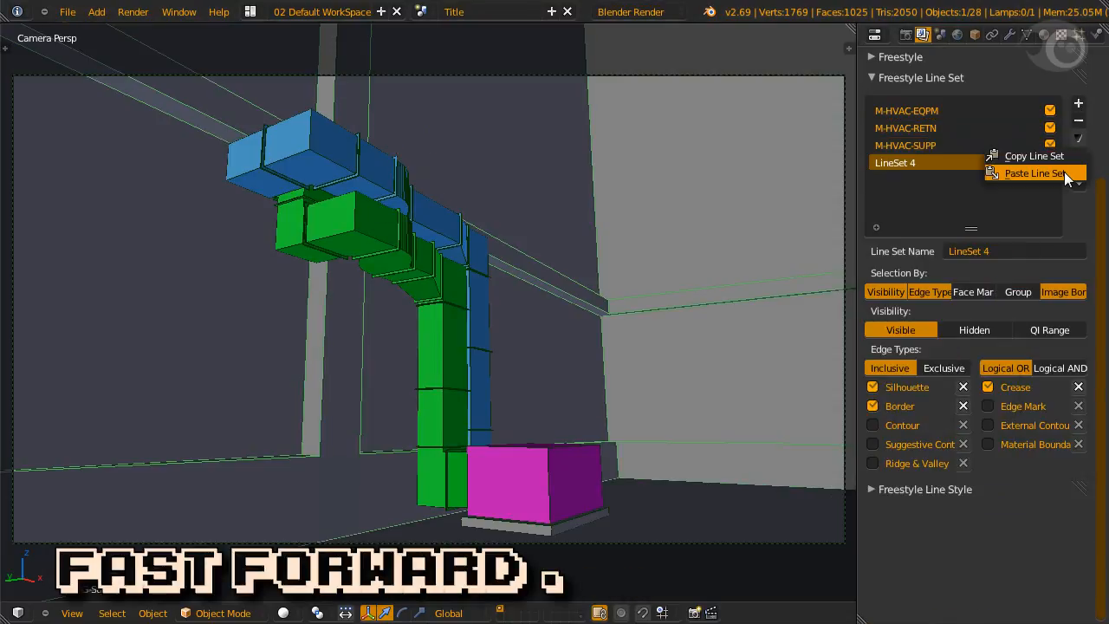
- Paste the copied line set settings into LineSet 4 for the S-COLS set
left_click(1031, 172)
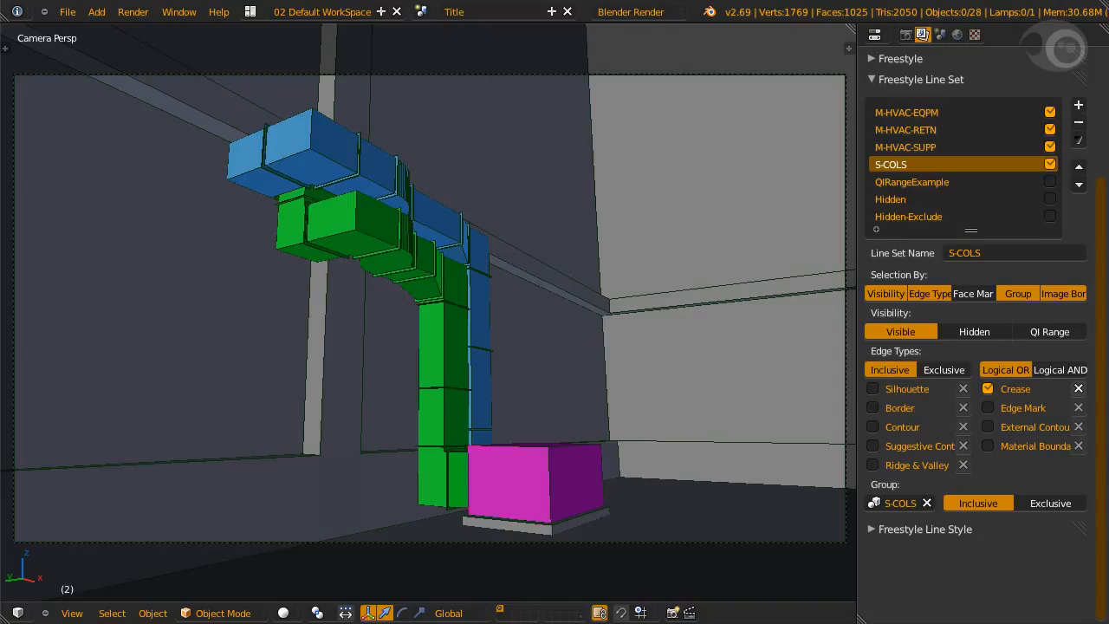
- Select the QIRangeExample line set (QI range 0 to 3) and toggle its checkbox
left_click(911, 181)
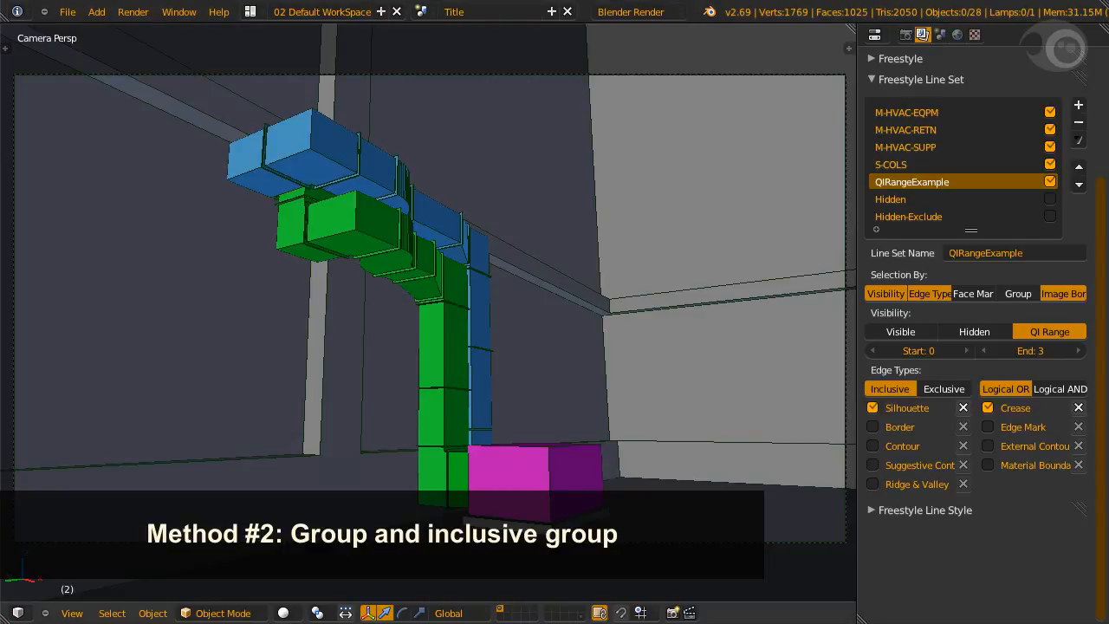
left_click(890, 199)
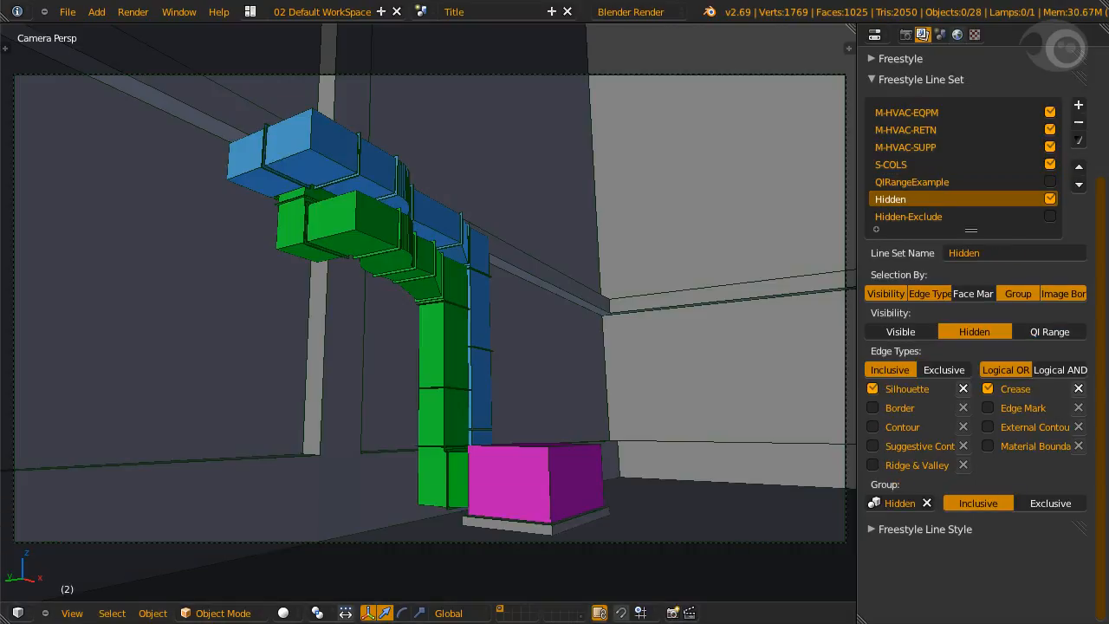
- Keep Hidden as the line set's group and collapse the HIDDEN line style details
left_click(899, 503)
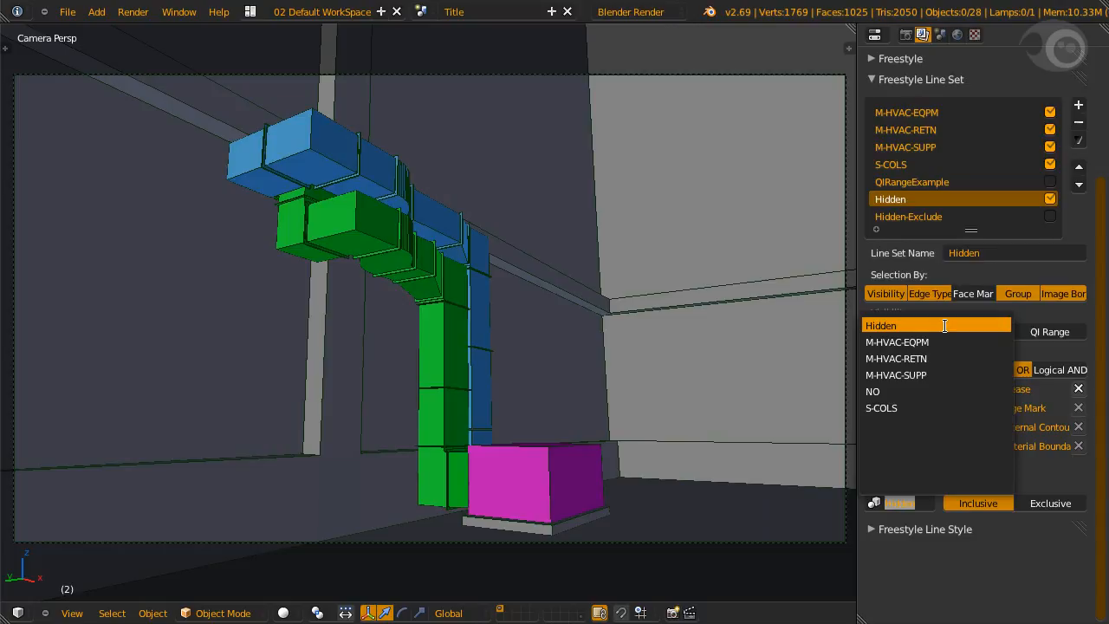
left_click(880, 325)
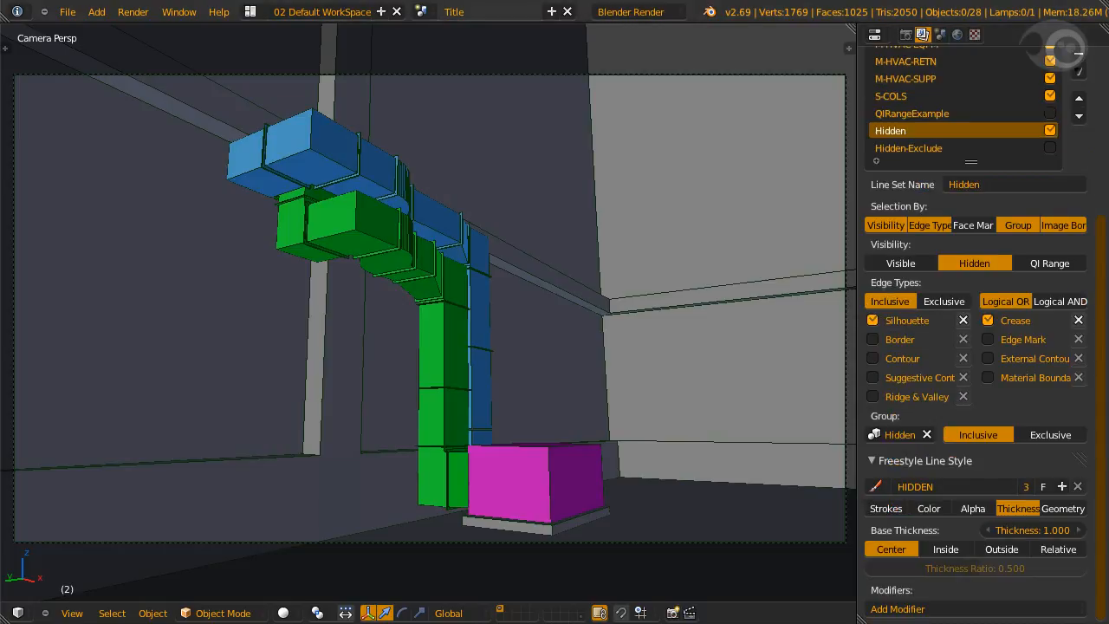
left_click(927, 509)
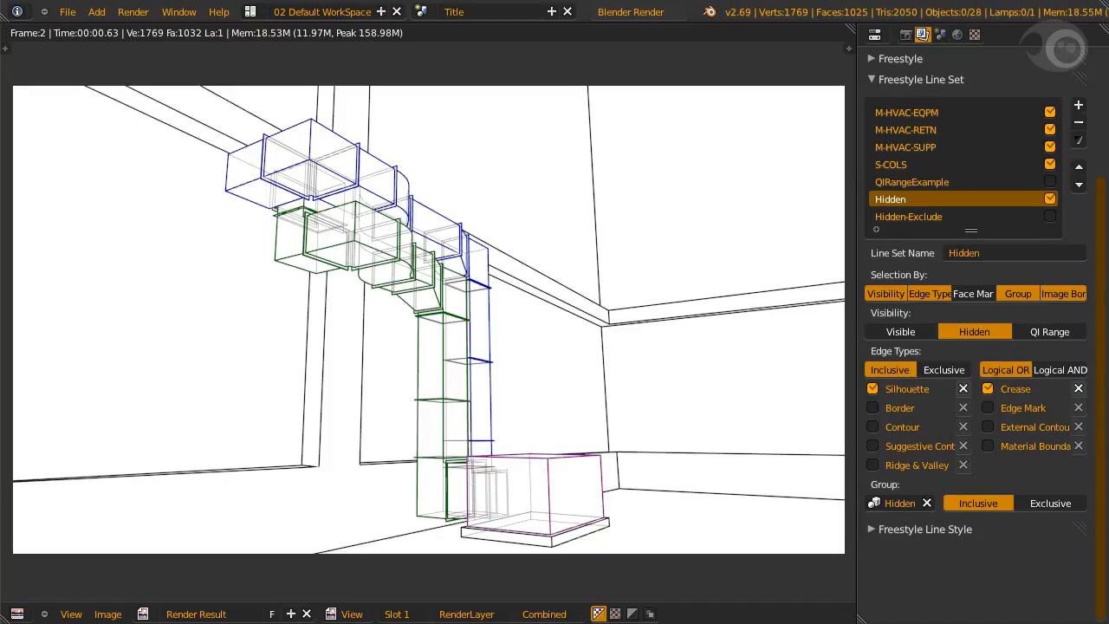
- Turn on the Hidden-Exclude line set, then switch to the holed-cube face-mark scene
left_click(908, 216)
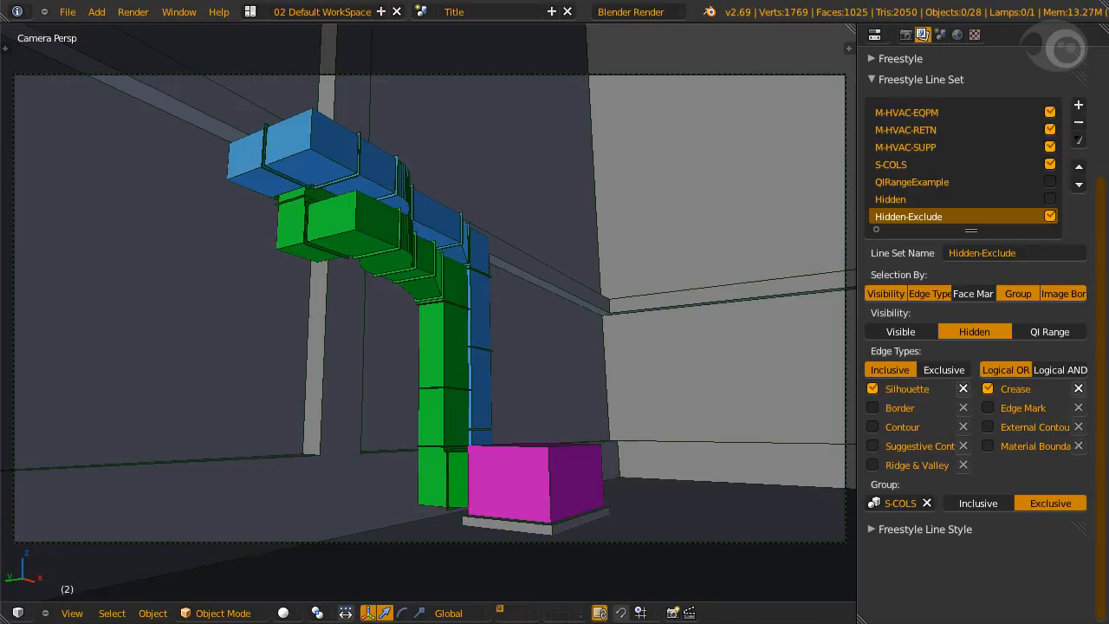
left_click(899, 502)
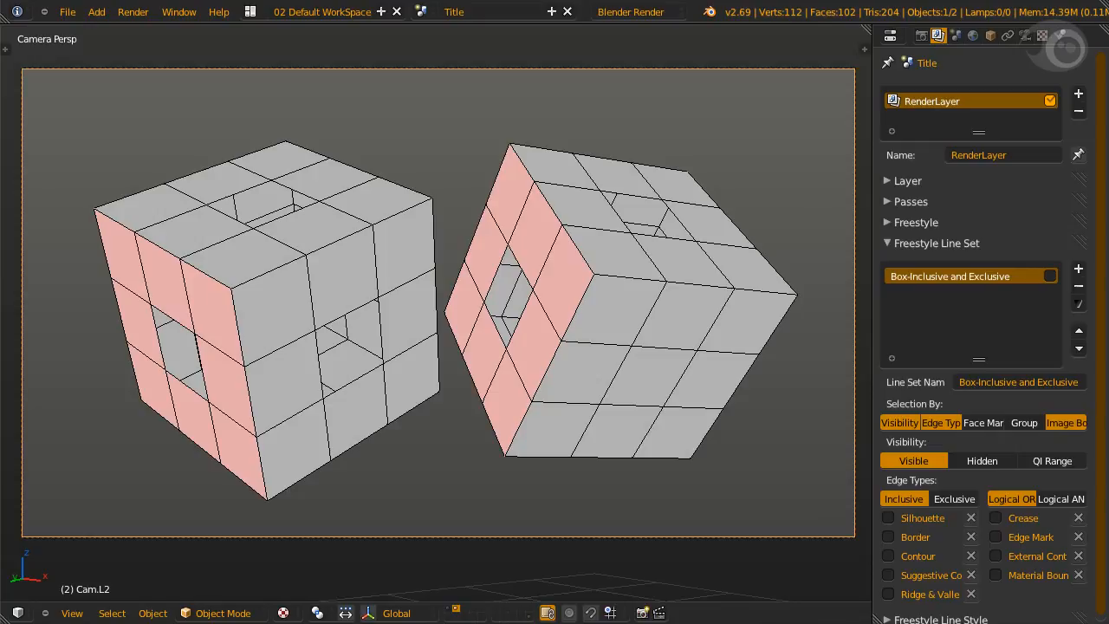
- Set Box-Inclusive and Exclusive to select by face mark with Inclusive and One Face
scroll("down", 3)
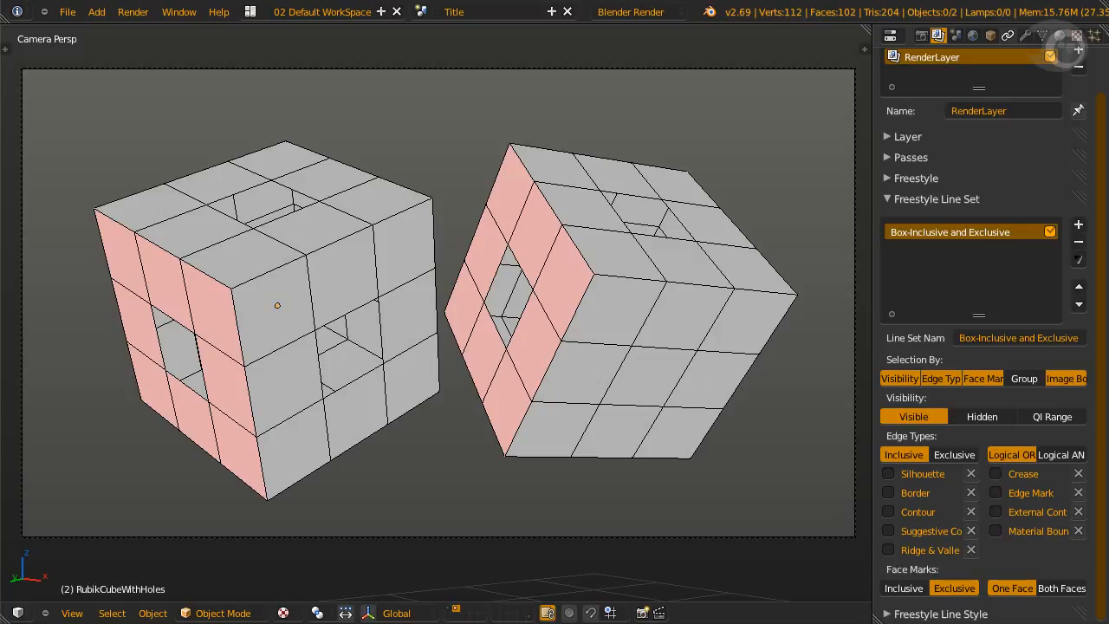
mouse_move(1011, 587)
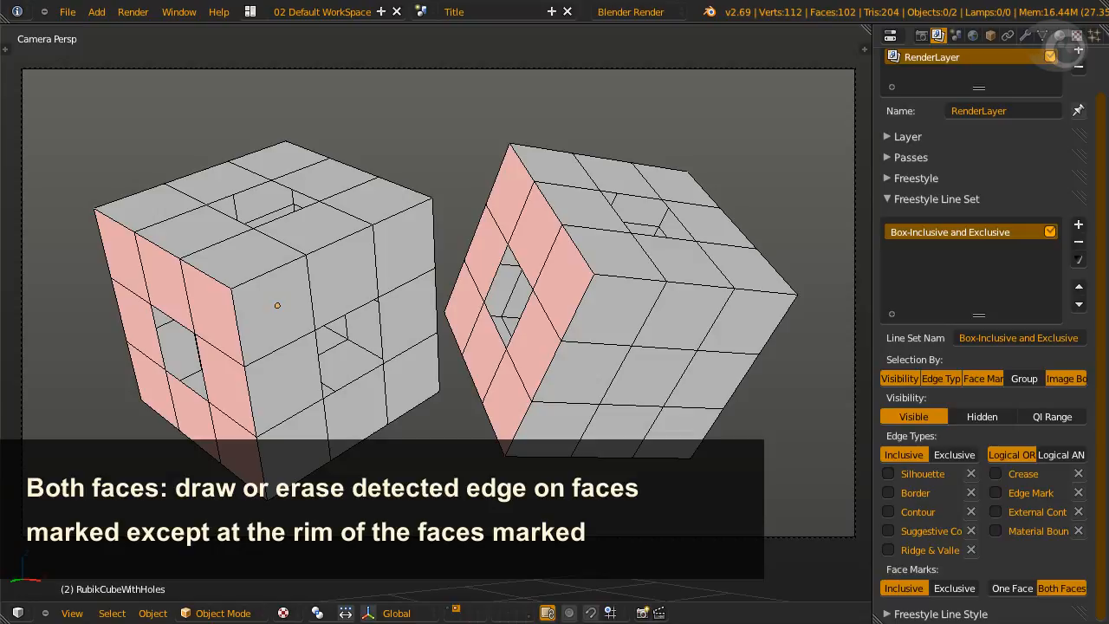
left_click(1011, 587)
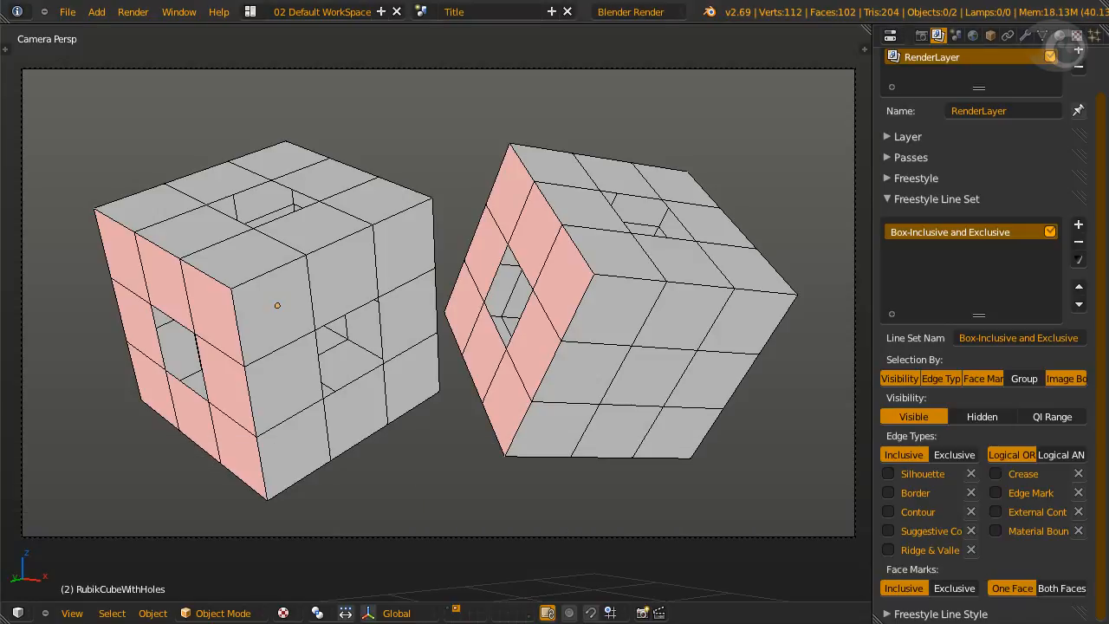
- Enter Edit Mode on the holed cube mesh to view its marked faces
key("Tab")
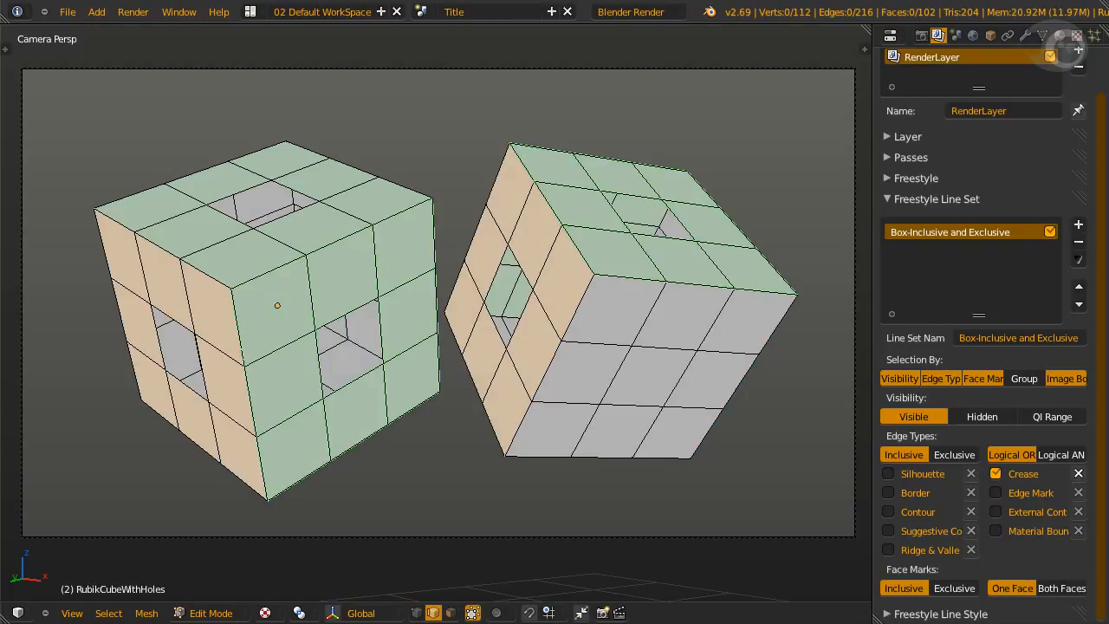
left_click(916, 177)
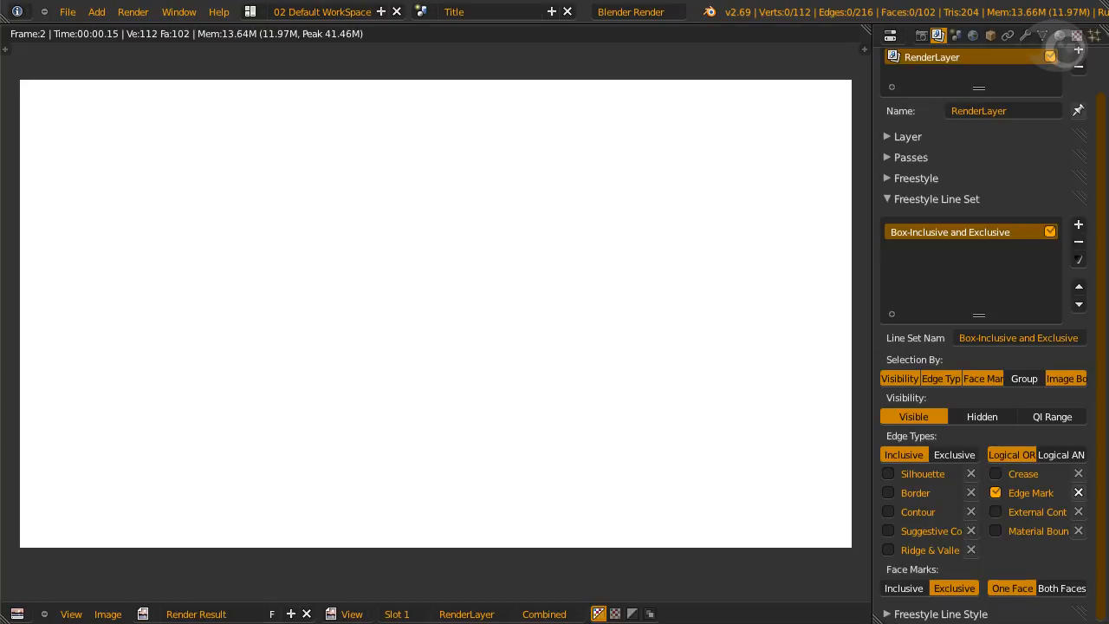
- Switch exclusive face marks to Both Faces and return to the cube model view
left_click(1060, 587)
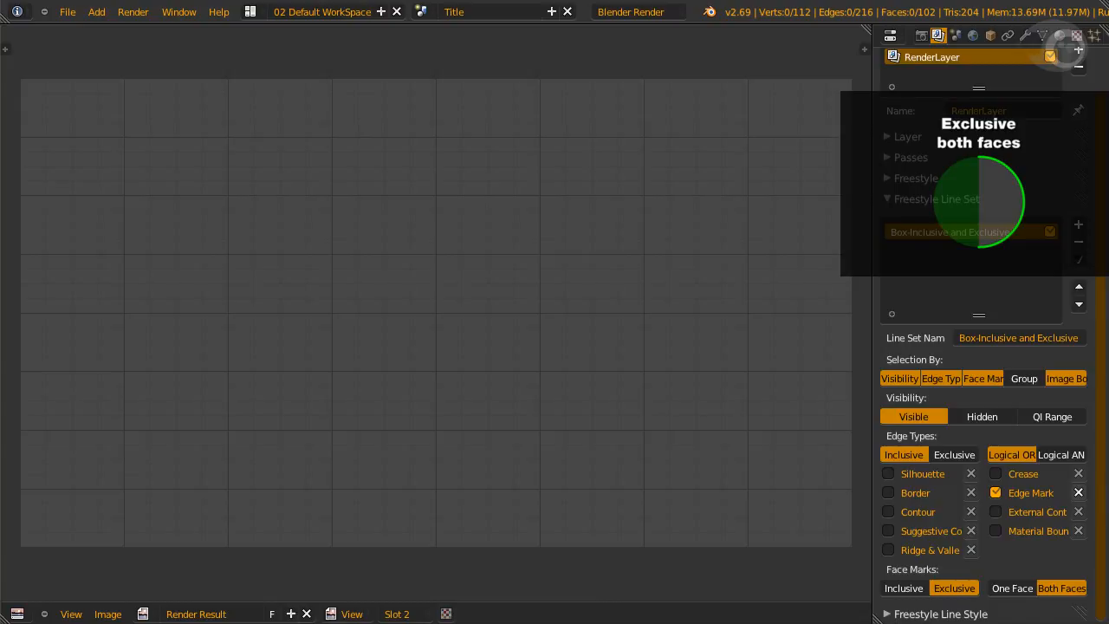
left_click(133, 11)
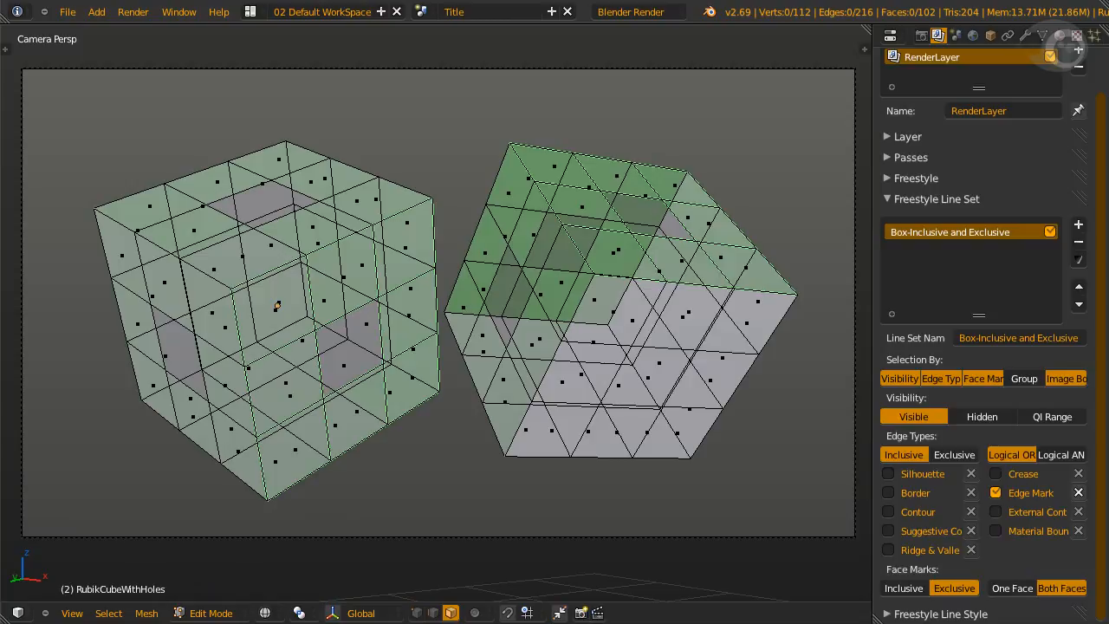
- Select Border edges, open the 04 Notes layout, and highlight the face-mark summary line
left_click(887, 492)
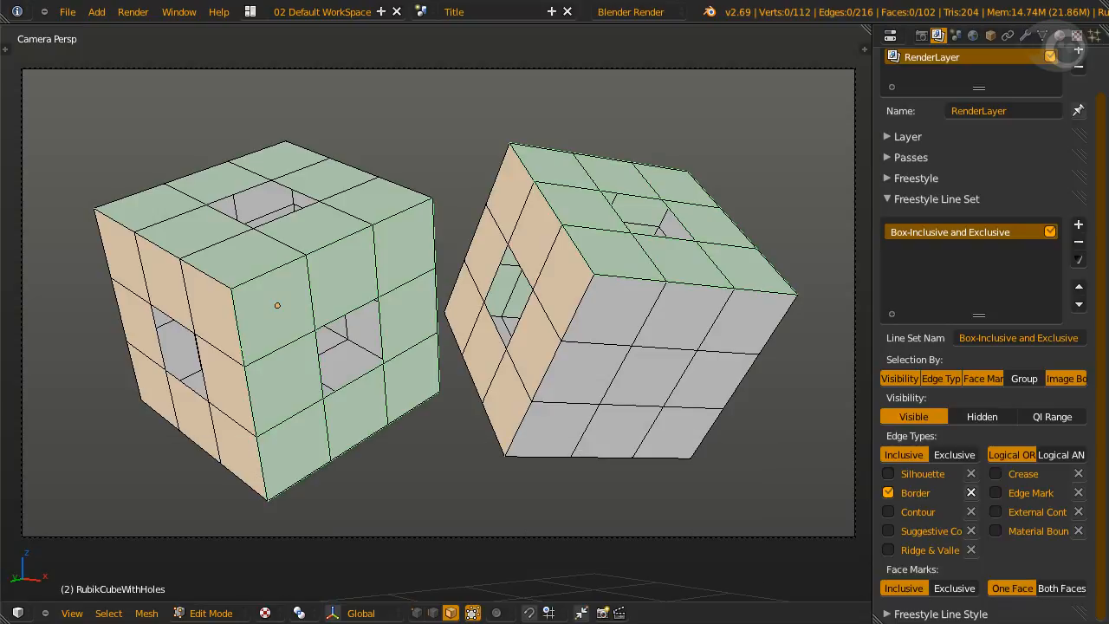
left_click(954, 587)
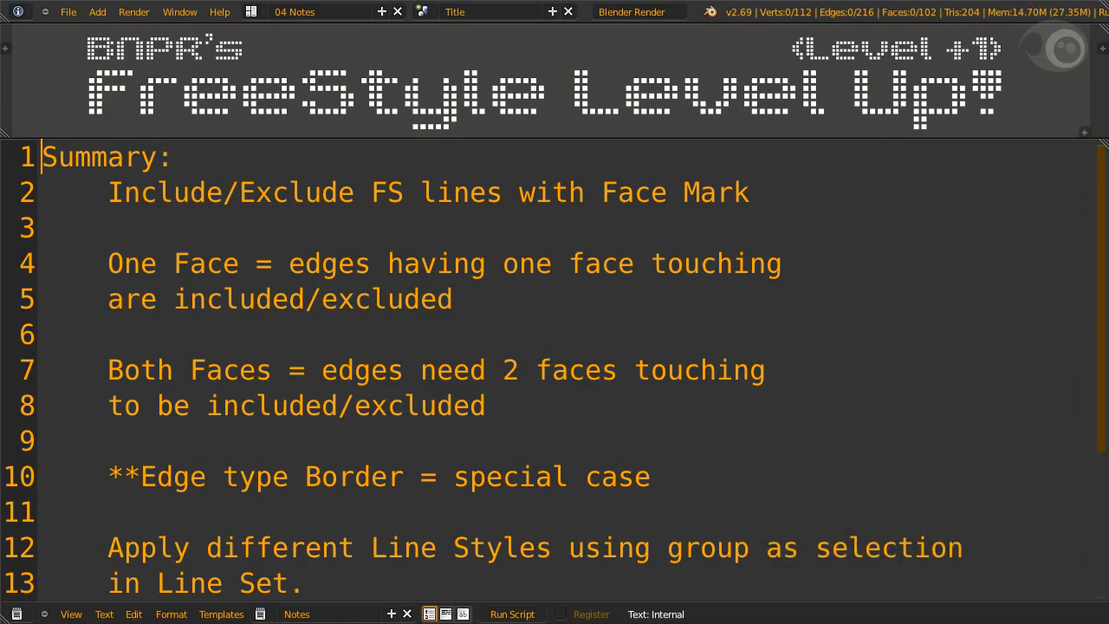
double_click(427, 191)
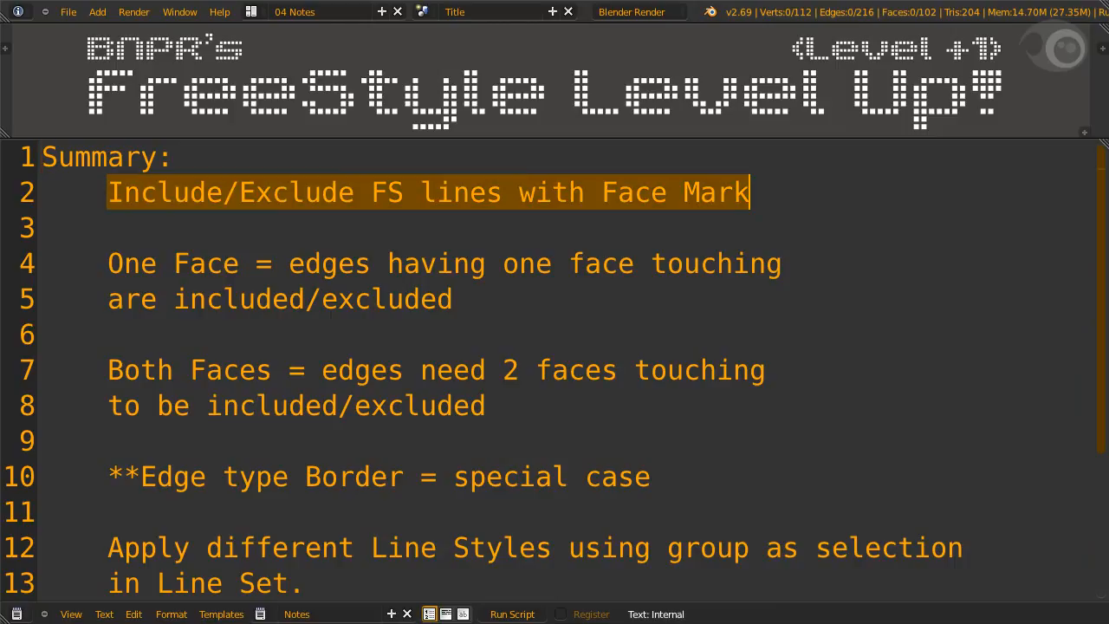